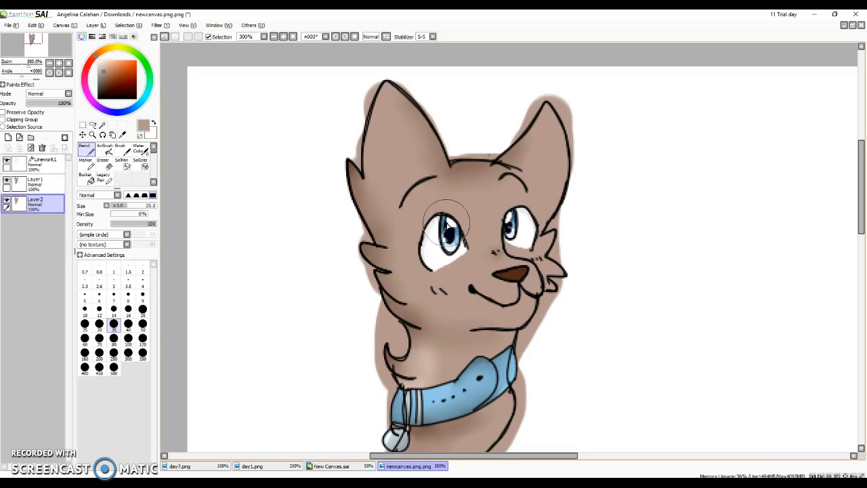
Paint solid white inside both of the cat's eye outlines with the Brush tool.
scroll(up, 3)
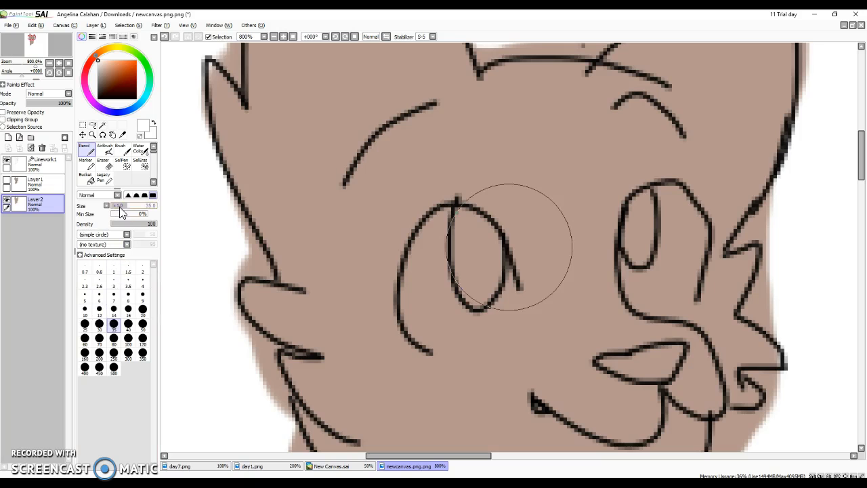
click(84, 156)
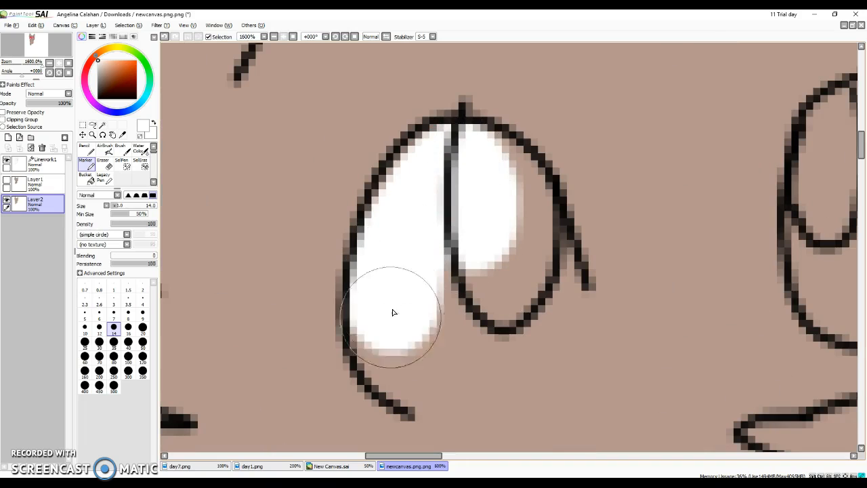
drag(395, 311, 474, 170)
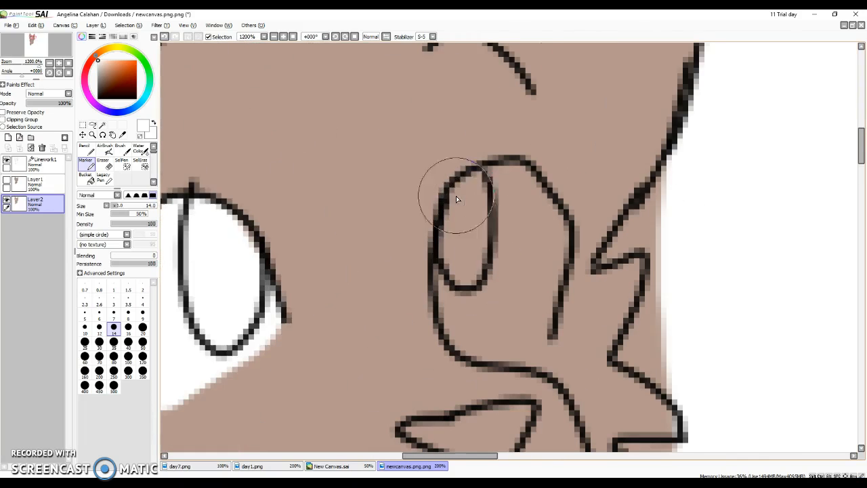
drag(458, 201, 535, 257)
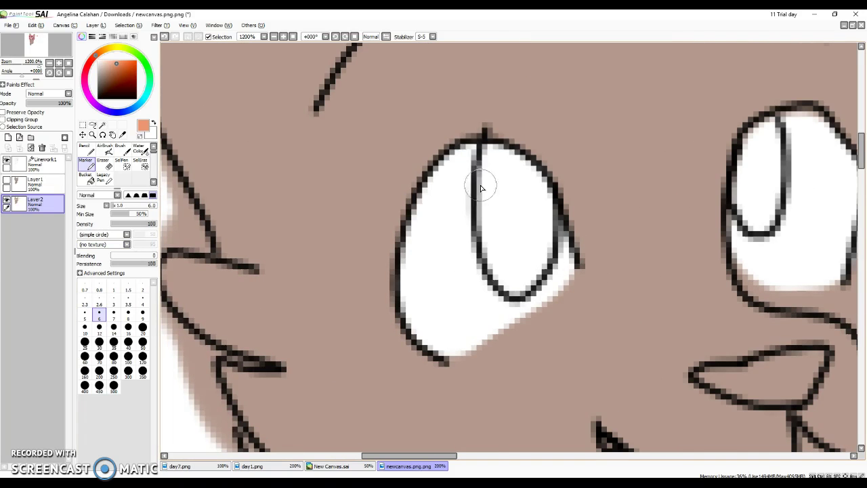
drag(485, 183, 409, 298)
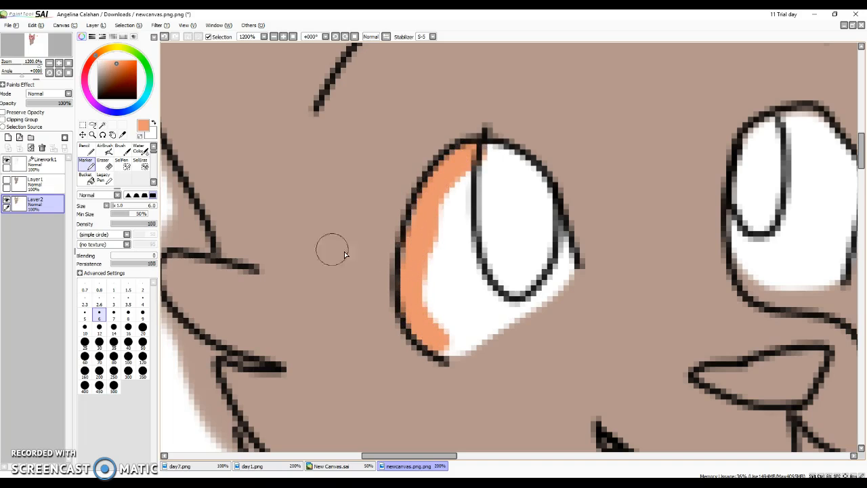
click(141, 176)
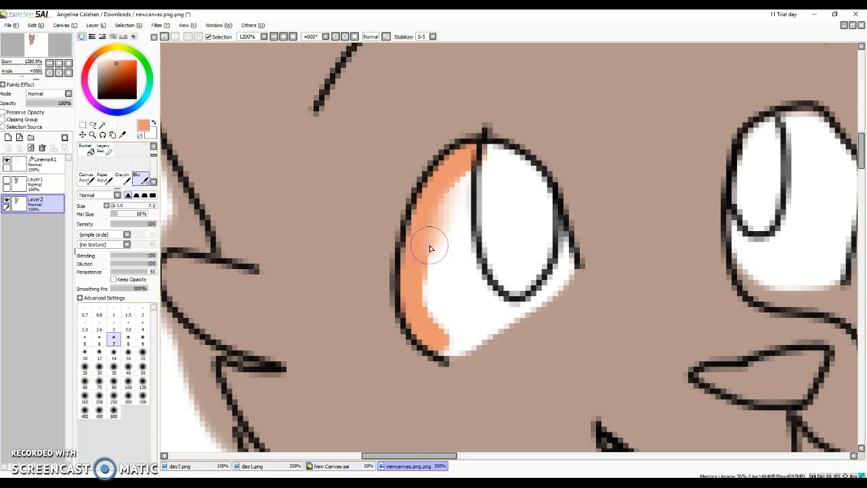
drag(431, 247, 434, 339)
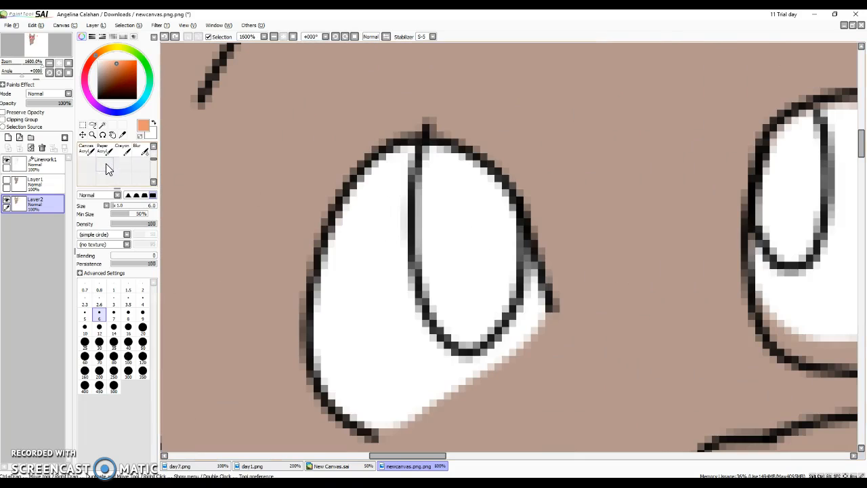
Paint the whole inner iris orange with the Brush tool.
click(87, 147)
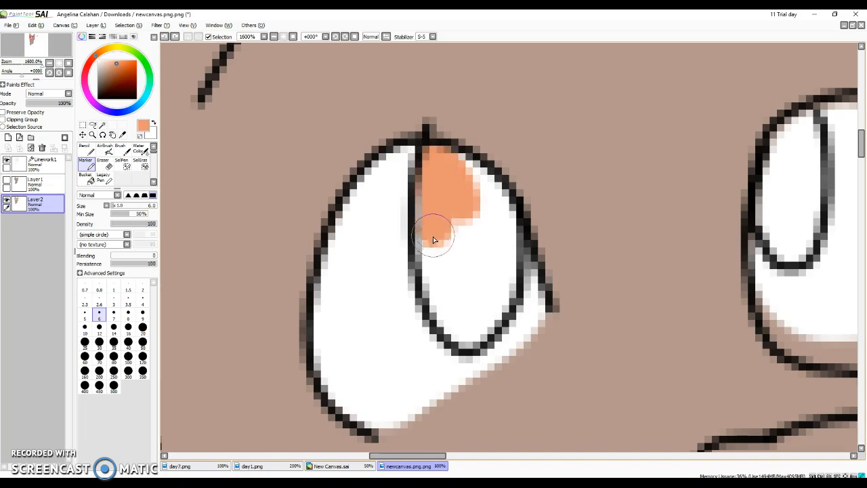
drag(431, 237, 460, 329)
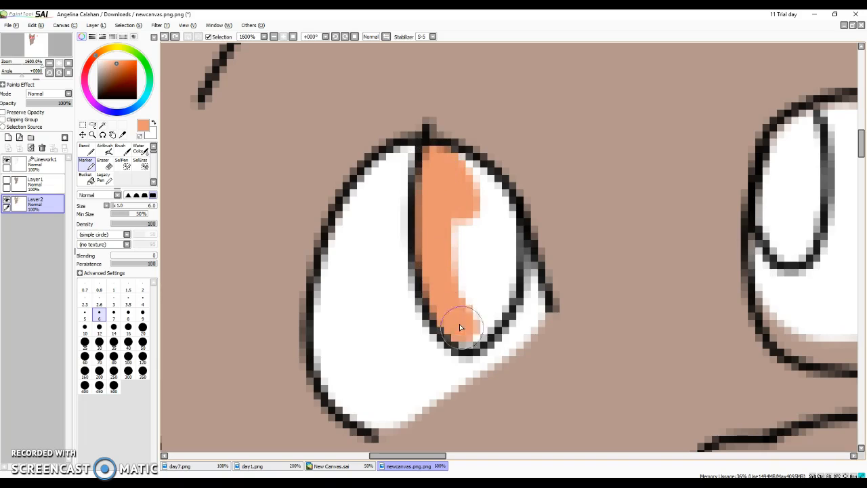
drag(460, 327, 501, 206)
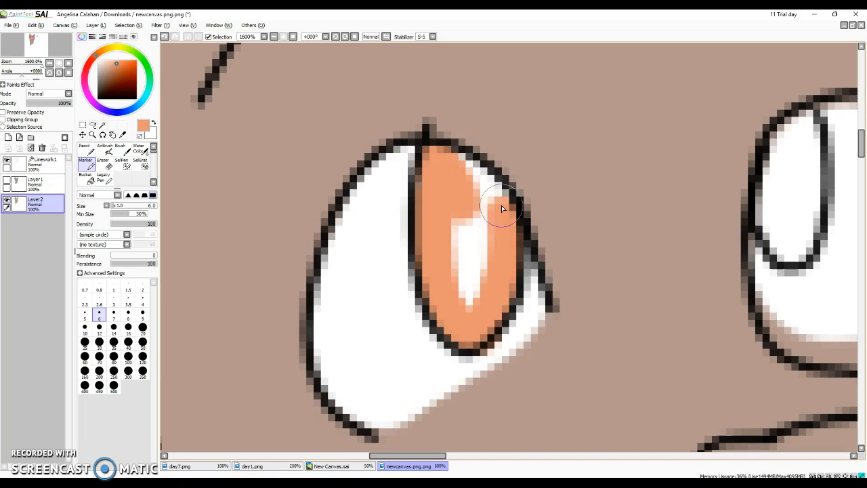
drag(501, 206, 463, 205)
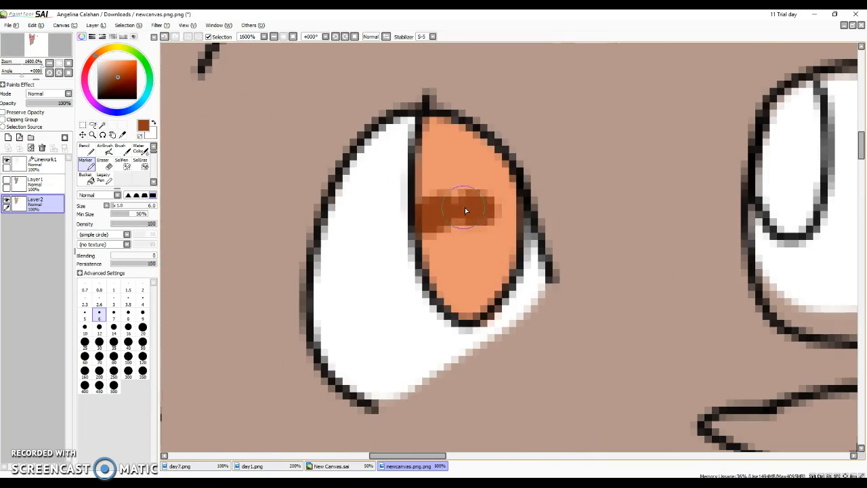
Brush a dark brown band across the iris top and blend it into the orange.
drag(466, 210, 476, 155)
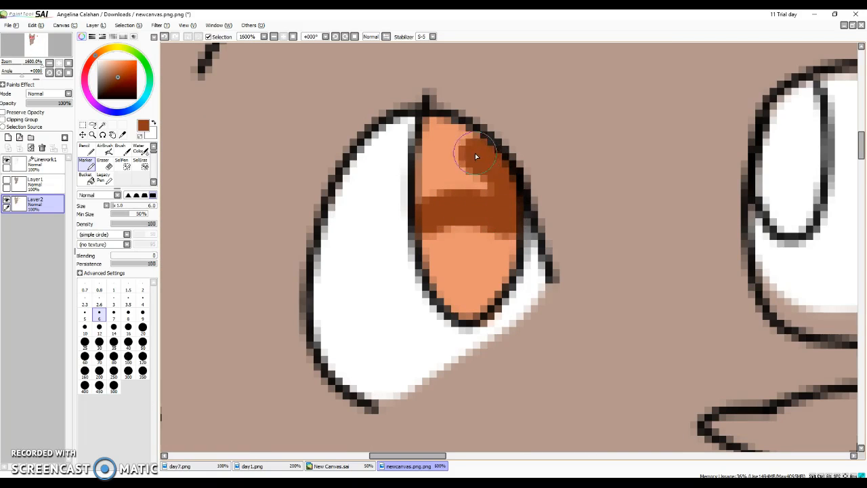
drag(474, 156, 481, 190)
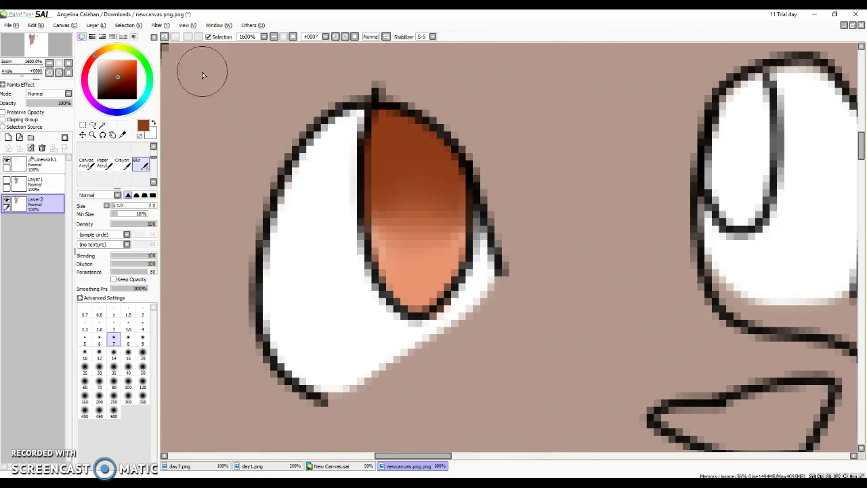
click(103, 60)
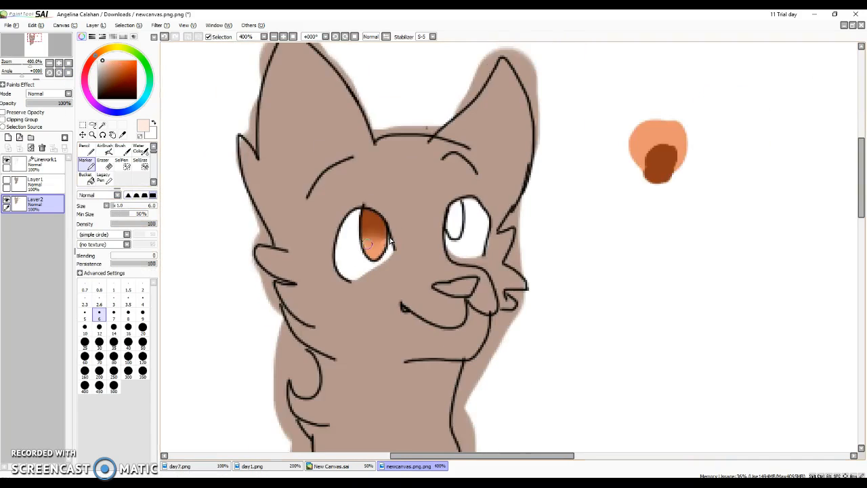
Paint a pale peach glow at the iris bottom and dab dark test swatches beside the drawing.
scroll(up, 3)
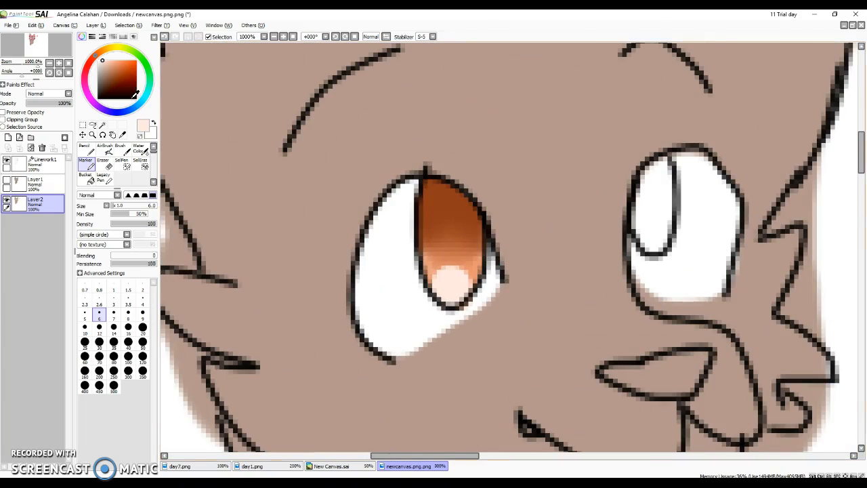
click(98, 98)
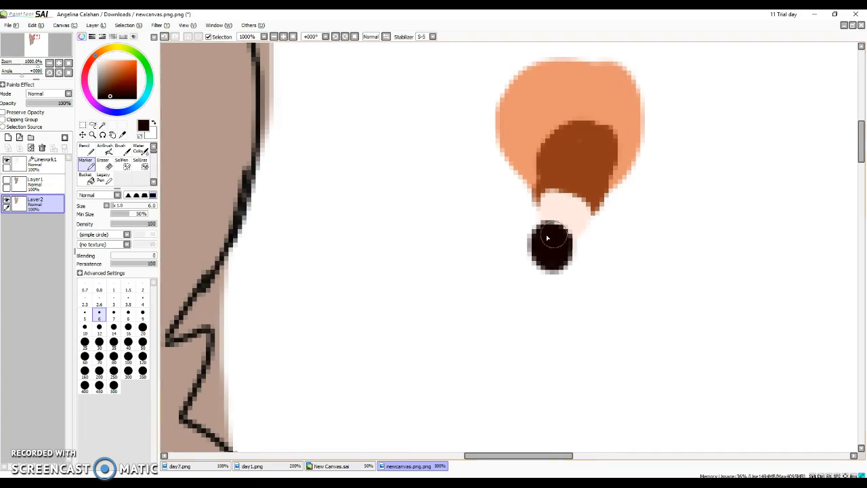
drag(553, 237, 576, 271)
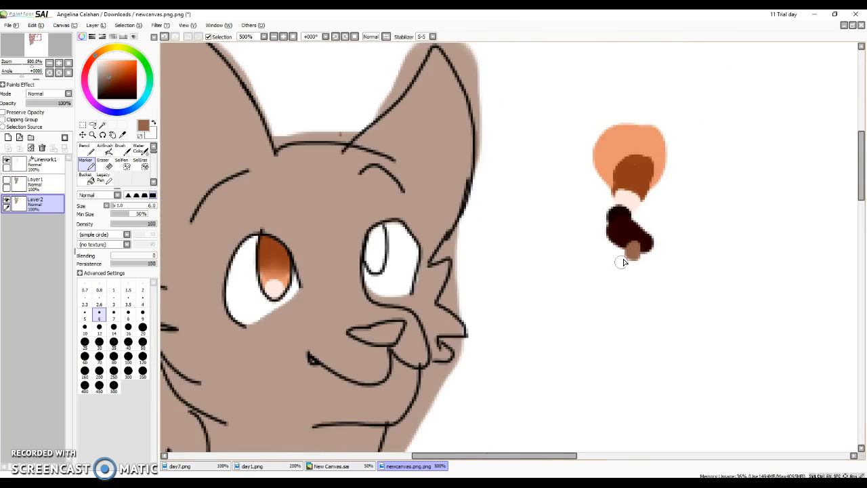
scroll(up, 3)
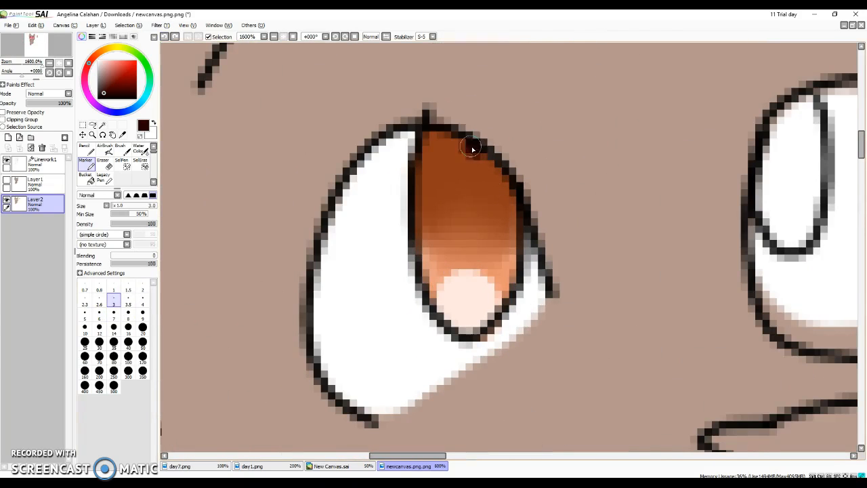
Draw a dark vertical slit pupil down the iris and white shine streaks across it.
drag(472, 148, 471, 250)
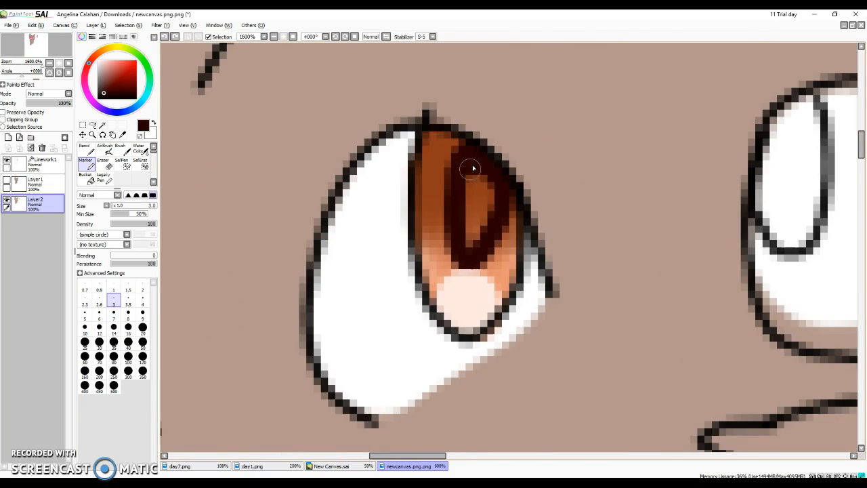
drag(471, 168, 466, 291)
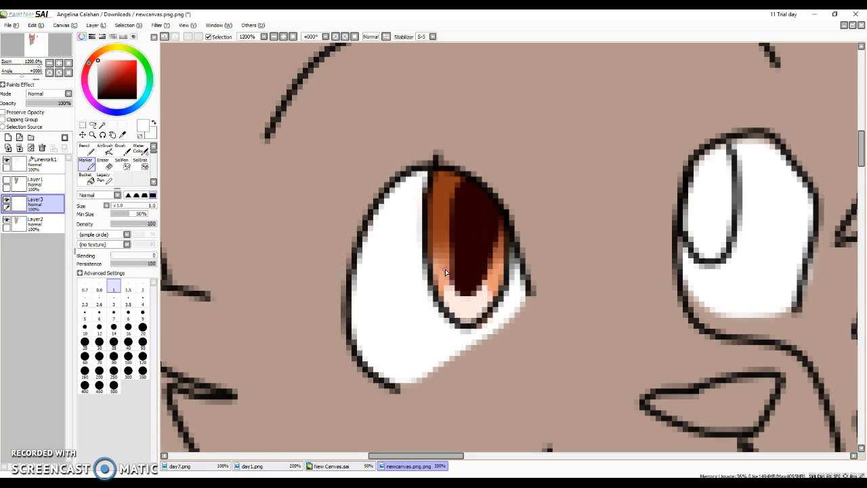
drag(433, 277, 490, 210)
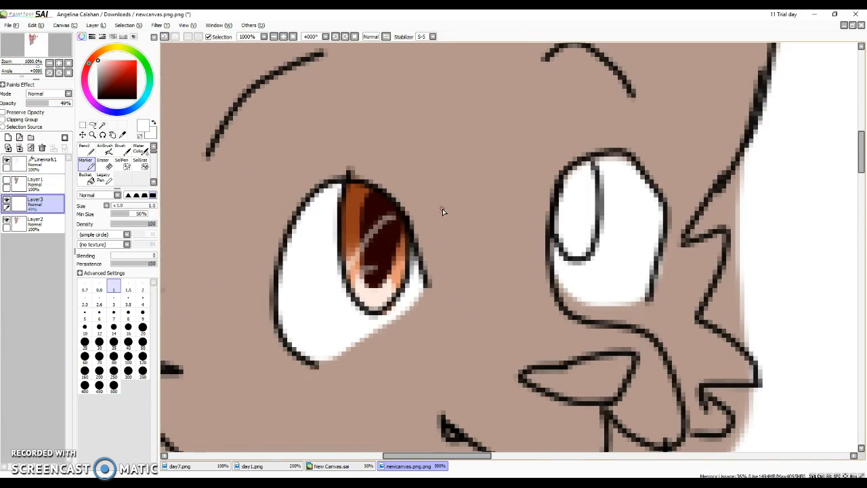
Lower the white shine layer's opacity to about 46% so the streaks look faint.
click(38, 161)
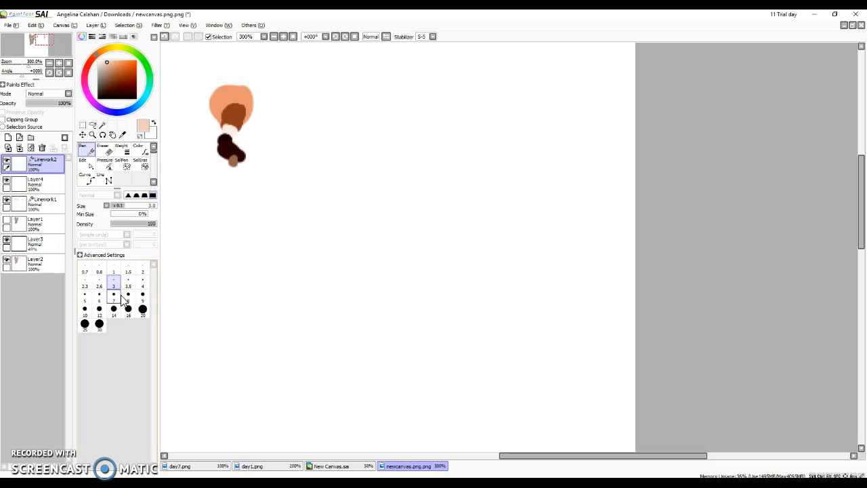
Paint a big peach skin blob on a new layer with a large brush.
drag(463, 187, 413, 260)
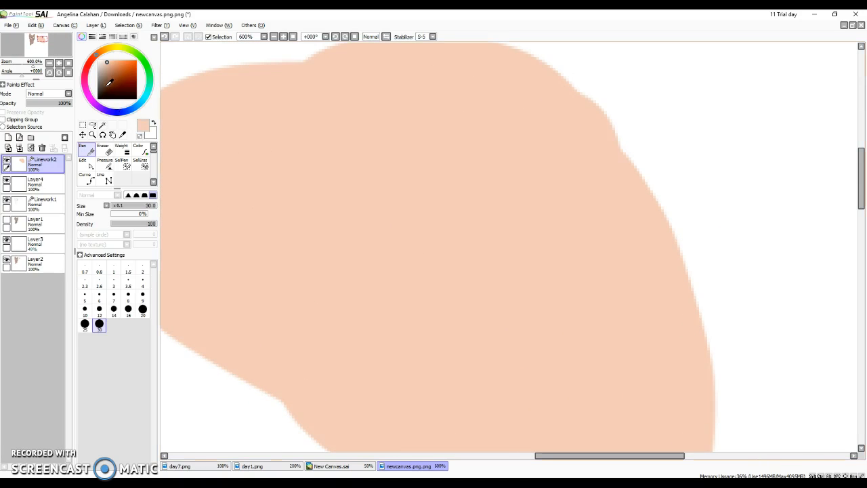
click(41, 163)
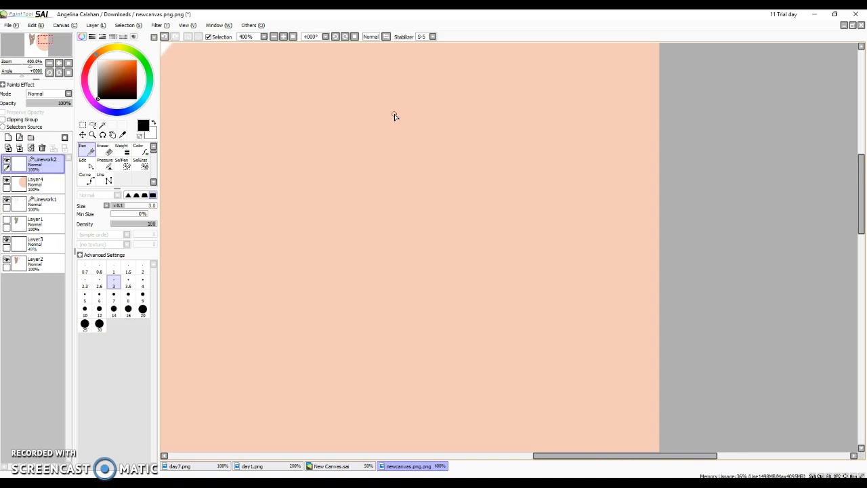
Draw and thicken the heavy black upper lash line with a small Pencil.
drag(214, 218, 471, 224)
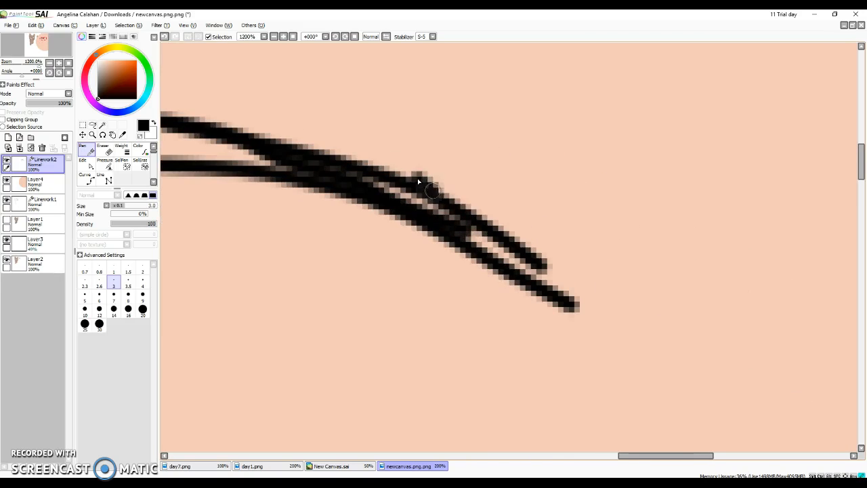
drag(418, 181, 569, 301)
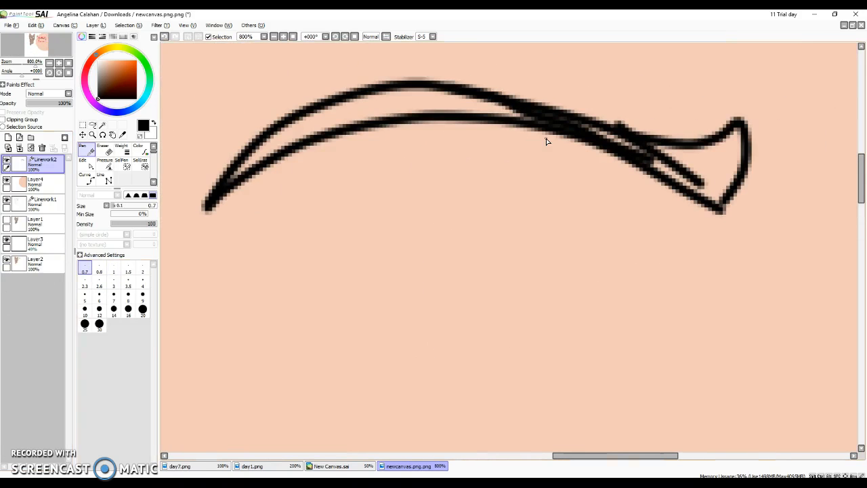
Draw the lower eye outline curve, undo it, and redraw a rounder curve.
drag(413, 133, 572, 390)
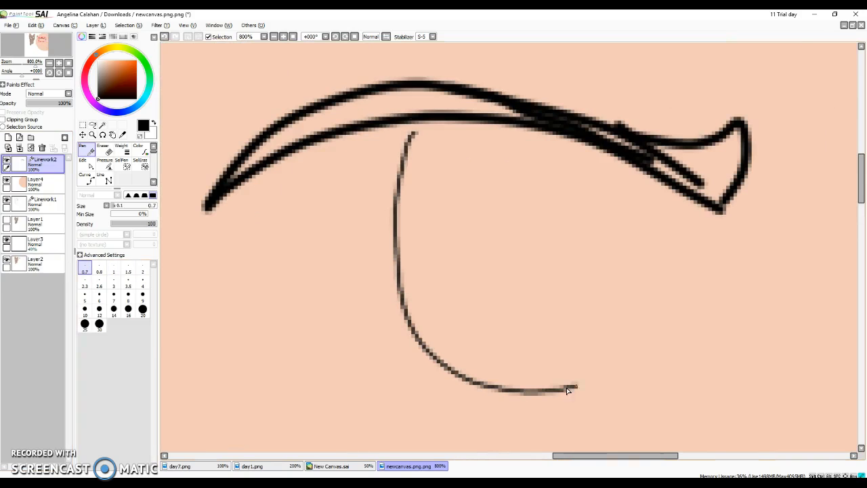
drag(569, 390, 683, 279)
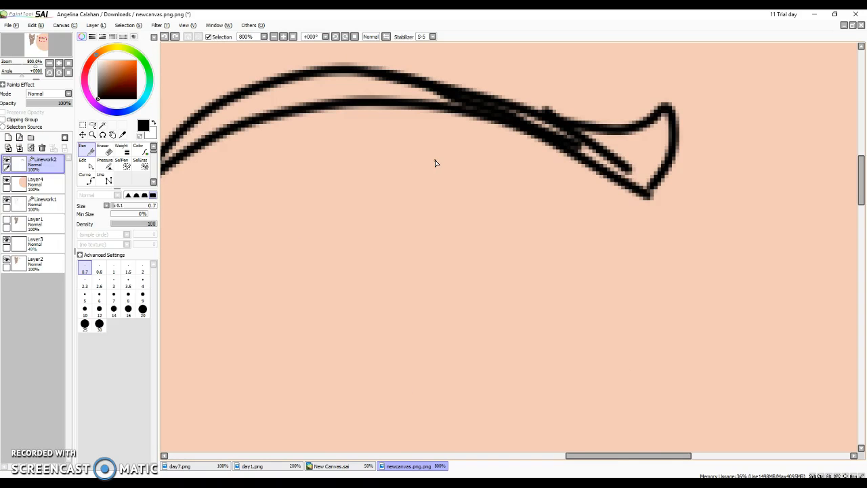
drag(366, 111, 427, 360)
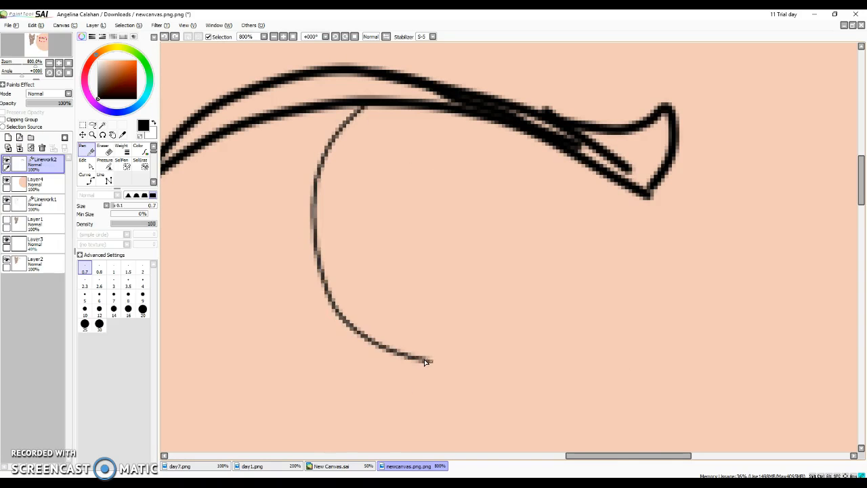
drag(426, 361, 545, 288)
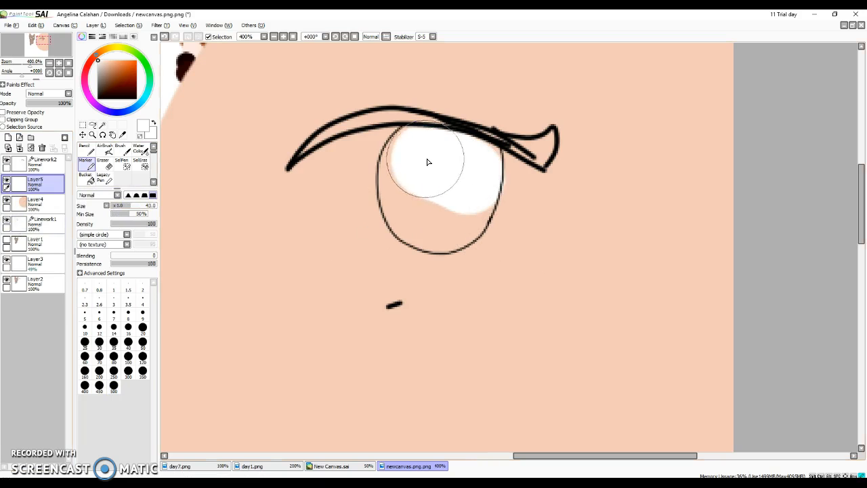
Paint white inside the eye outline beneath the lash line on a new layer.
drag(426, 161, 344, 242)
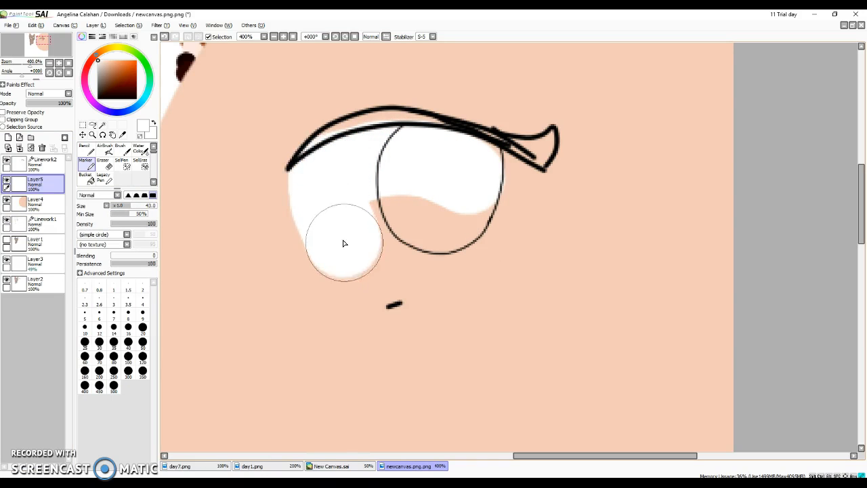
drag(344, 244, 468, 165)
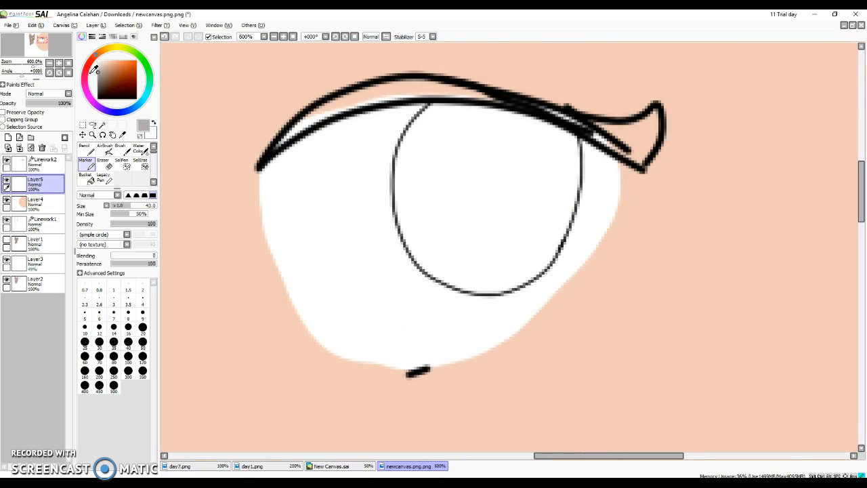
Shade grey under the upper lid with a thin brush and start dabbing orange into the iris top.
click(114, 298)
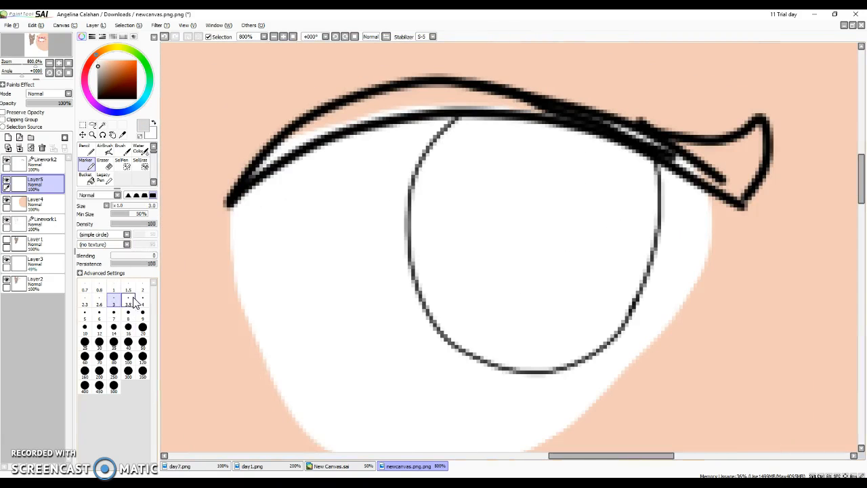
click(142, 300)
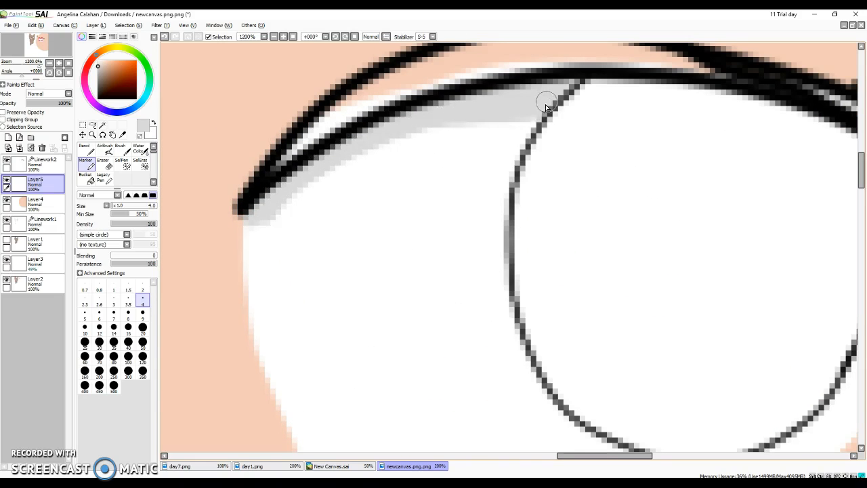
click(141, 164)
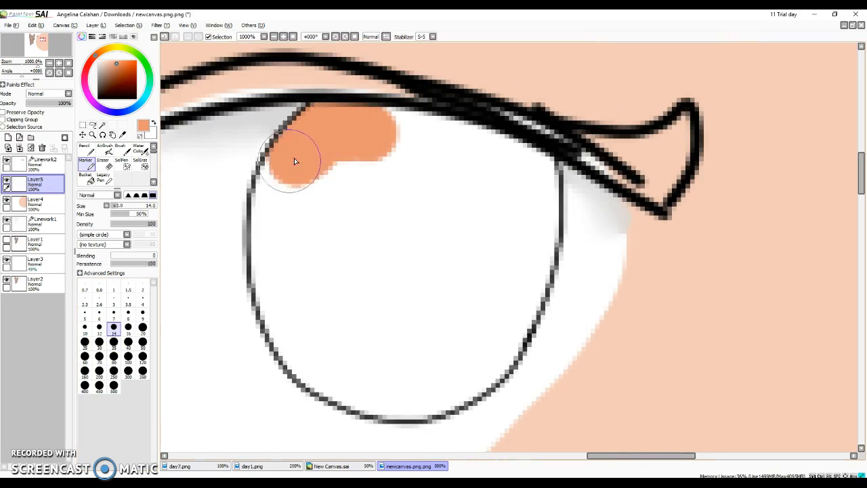
Paint orange around the iris's left, bottom and right sides and fill its centre solid.
drag(295, 161, 309, 355)
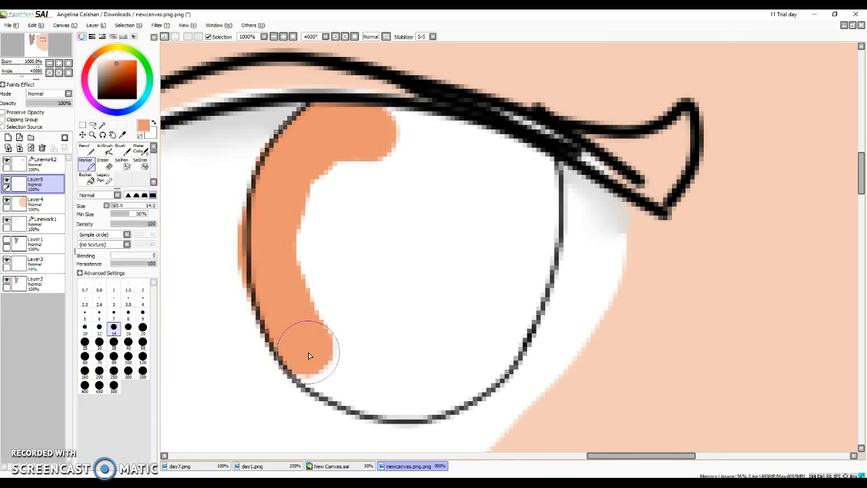
drag(310, 354, 434, 393)
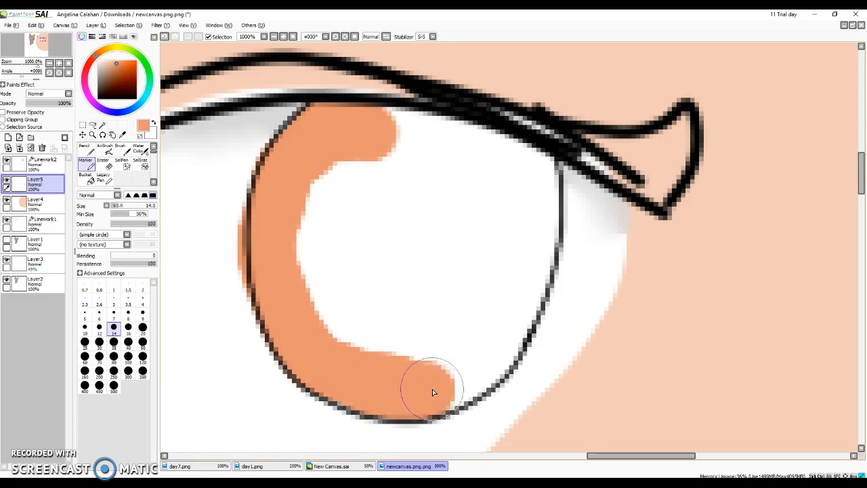
drag(434, 393, 531, 209)
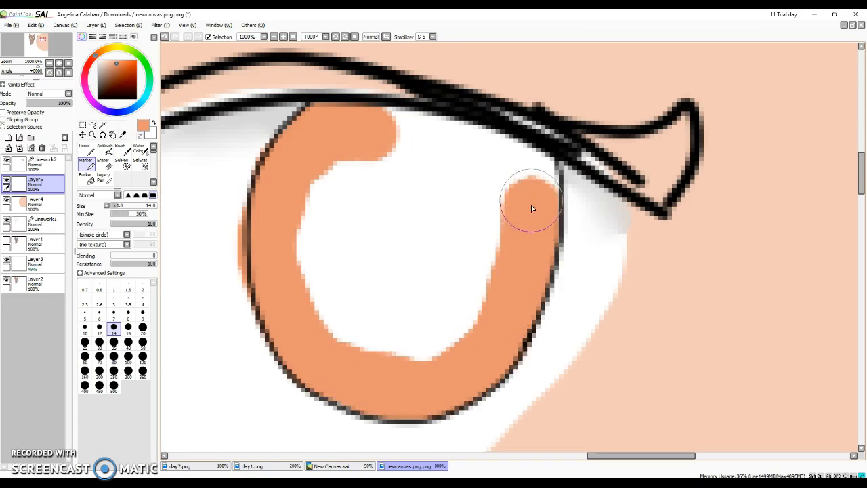
drag(531, 203, 476, 280)
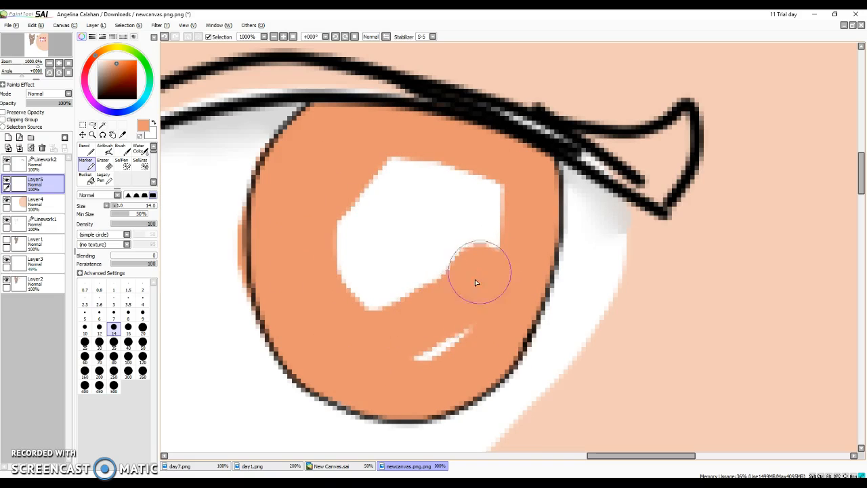
drag(480, 278, 426, 244)
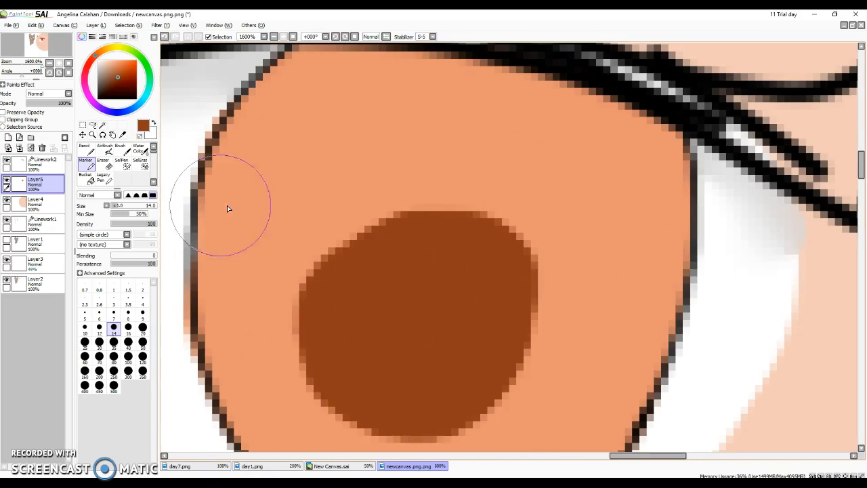
Soften the brown pupil's edges with a large blending brush into the orange iris.
click(140, 163)
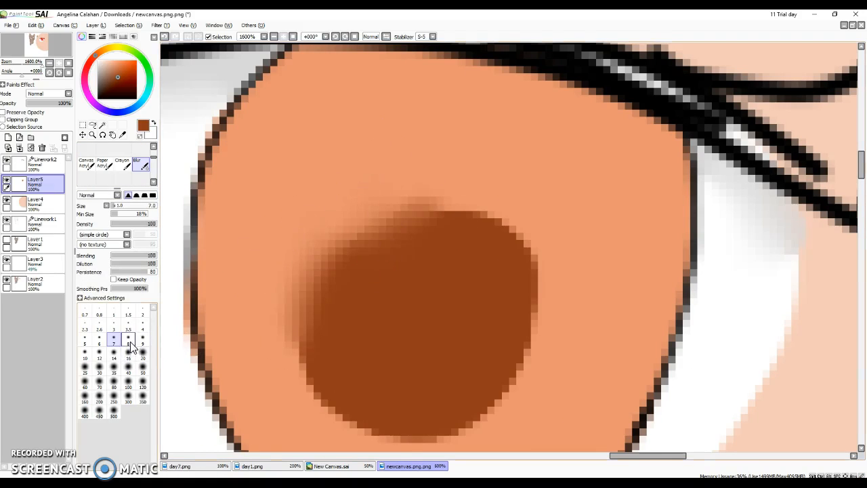
click(127, 341)
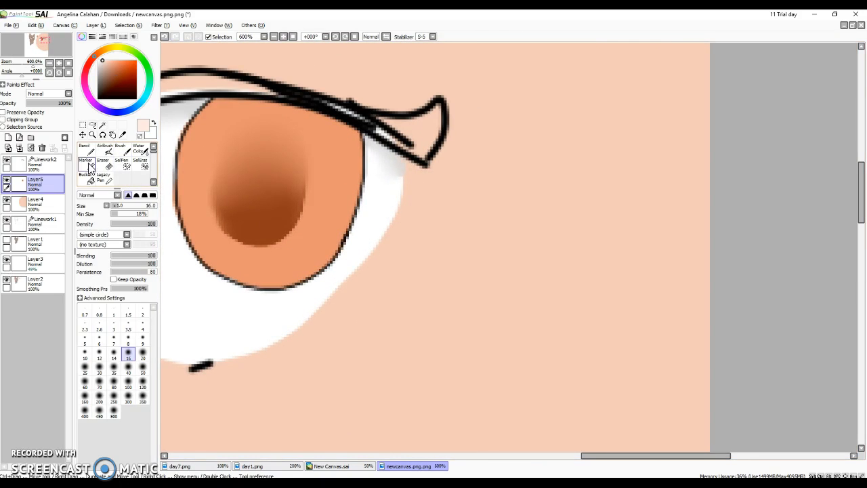
Test a pale highlight stroke along the iris's left edge, then discard it and add a highlight layer.
click(84, 146)
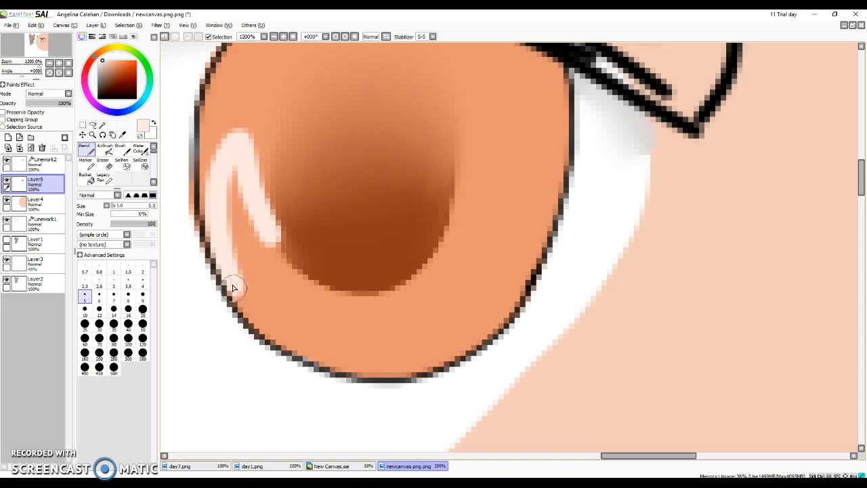
drag(233, 287, 440, 355)
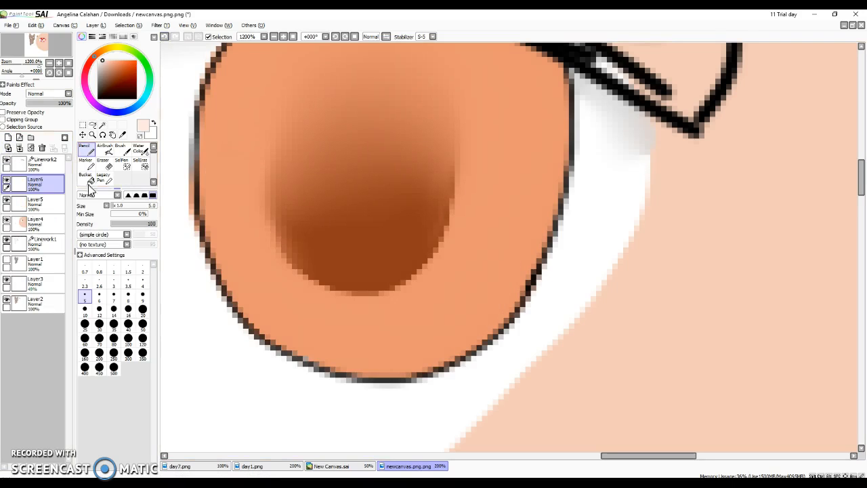
click(36, 202)
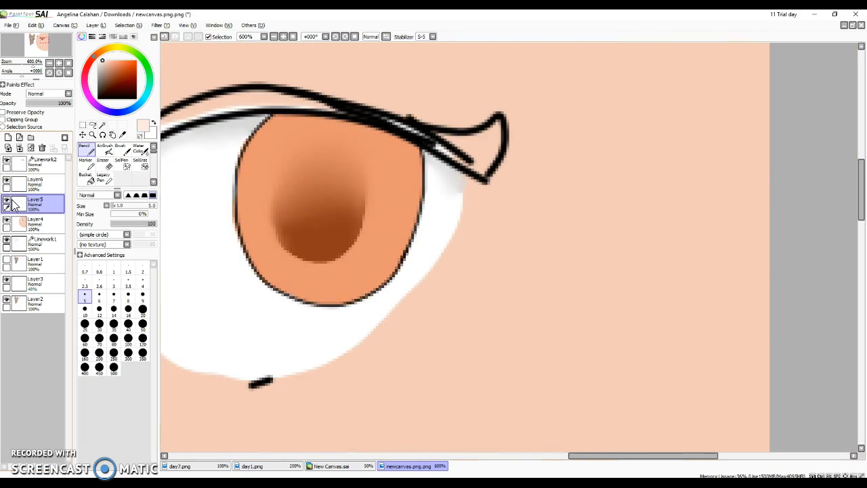
Paint pale peach highlight bands curving around the lower left and right of the iris.
click(34, 183)
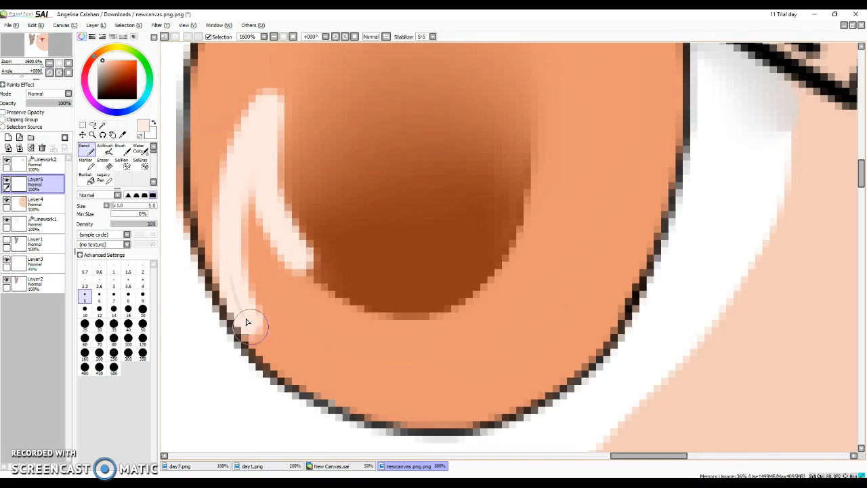
drag(246, 323, 555, 345)
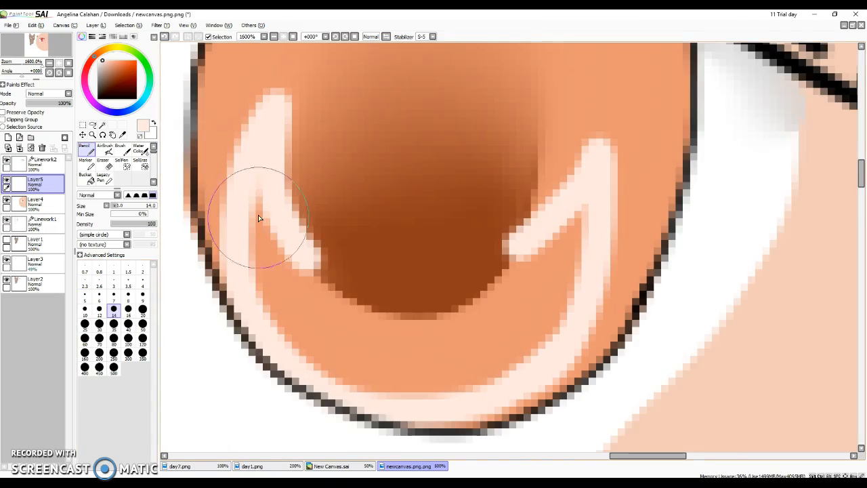
click(114, 295)
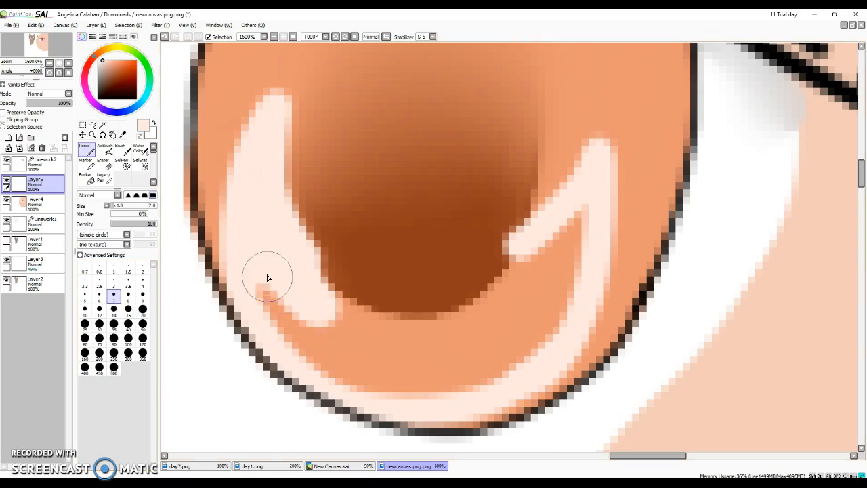
drag(266, 278, 594, 220)
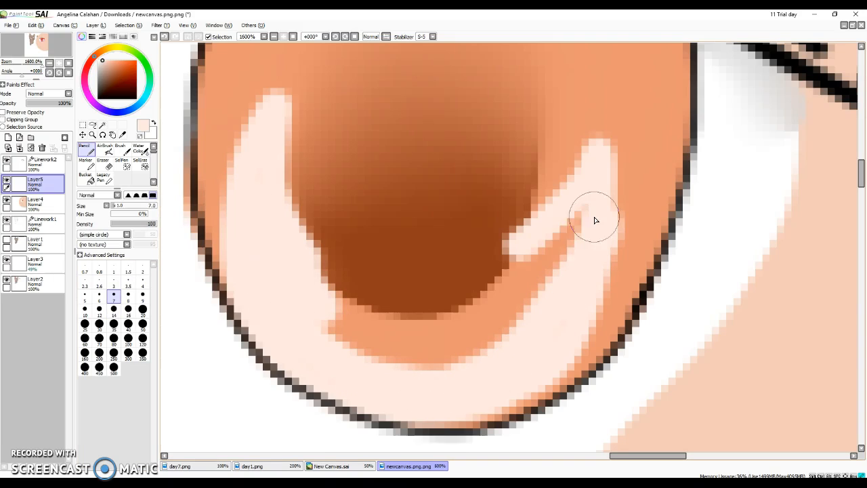
drag(595, 218, 341, 320)
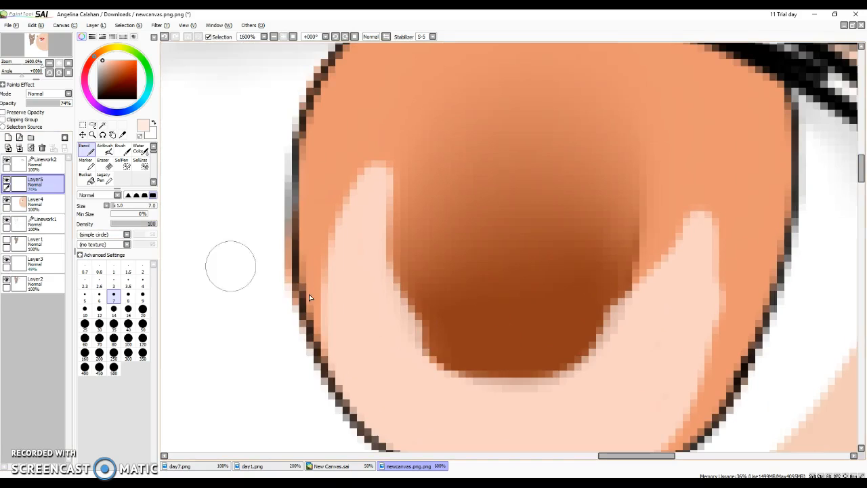
click(103, 147)
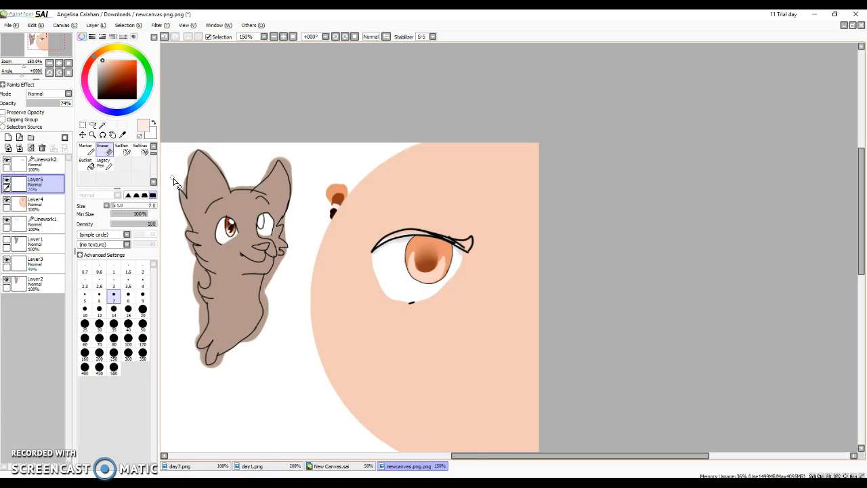
Blend the pale peach bands away with the soft blending brush, leaving plain orange iris.
click(142, 164)
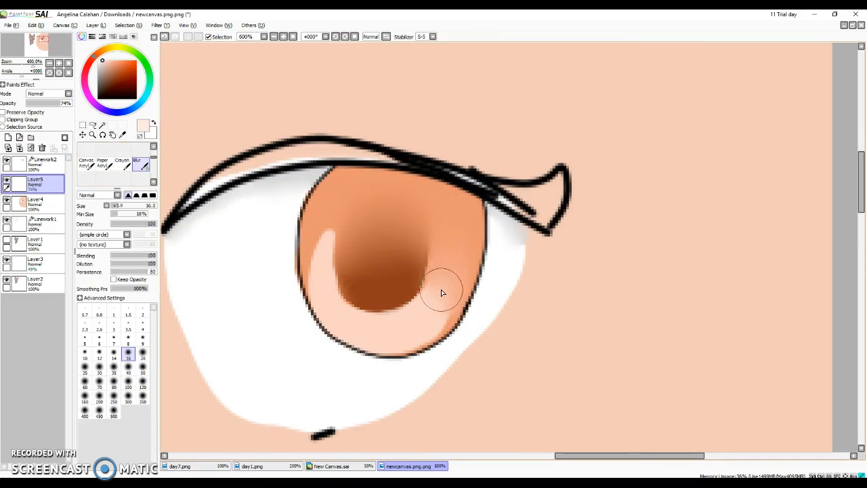
scroll(down, 3)
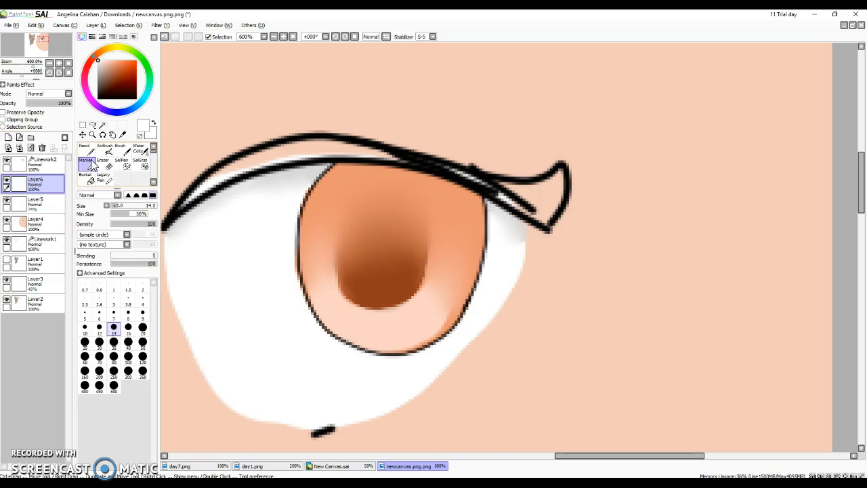
Draw and close a white loop-shaped reflection outline across the upper iris.
click(114, 303)
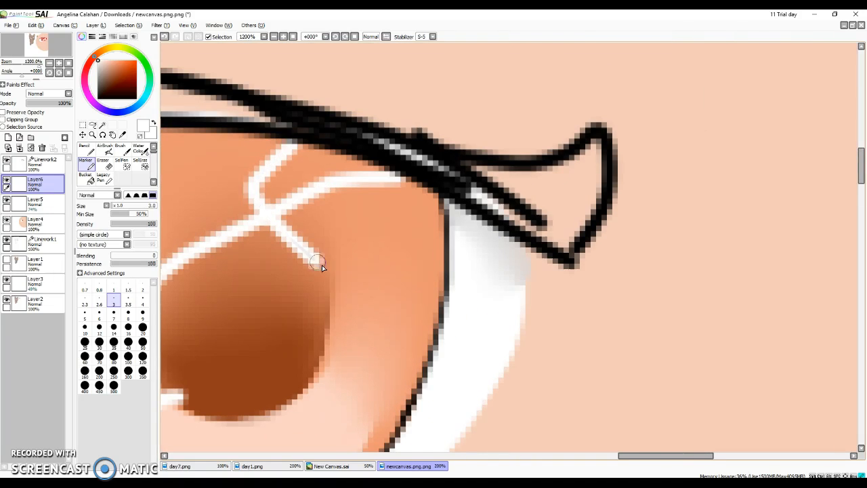
drag(319, 264, 431, 183)
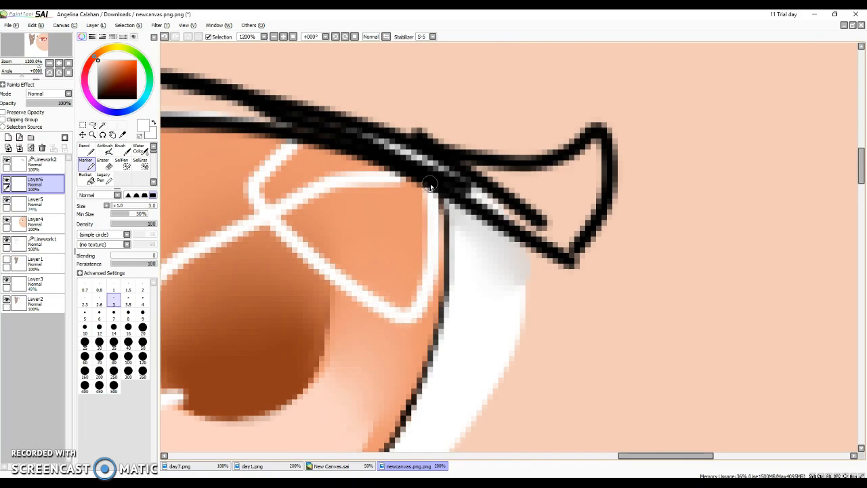
click(114, 314)
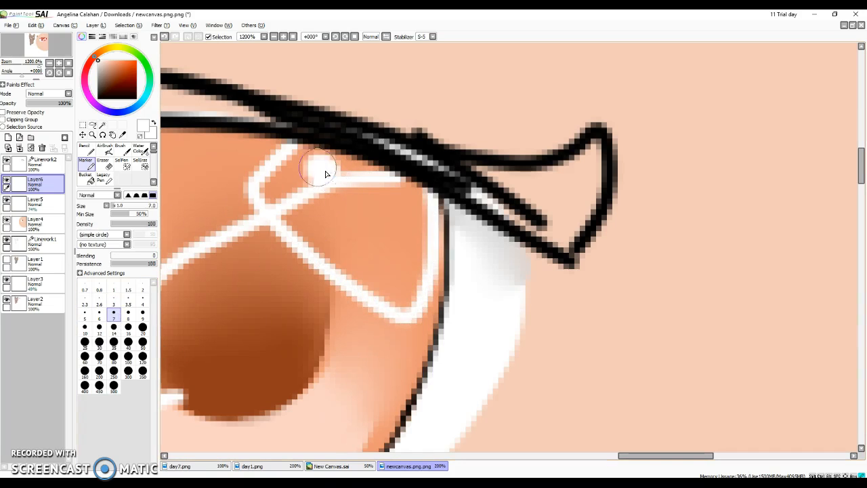
drag(319, 165, 332, 264)
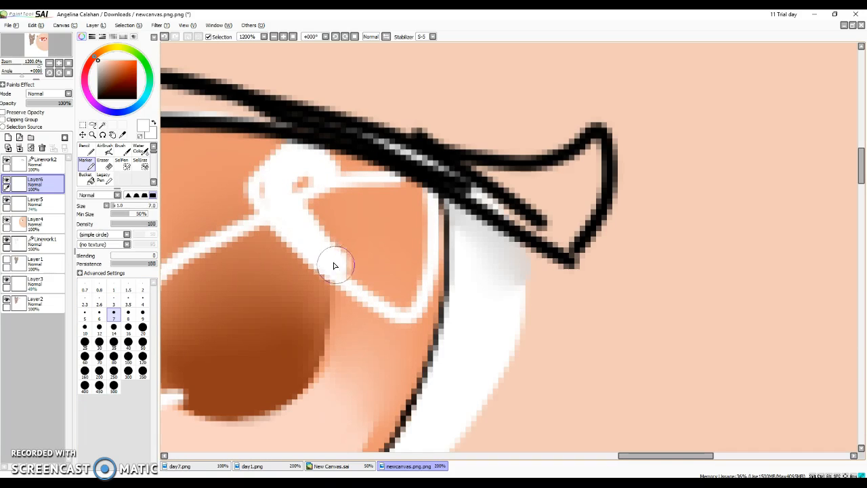
drag(336, 265, 371, 160)
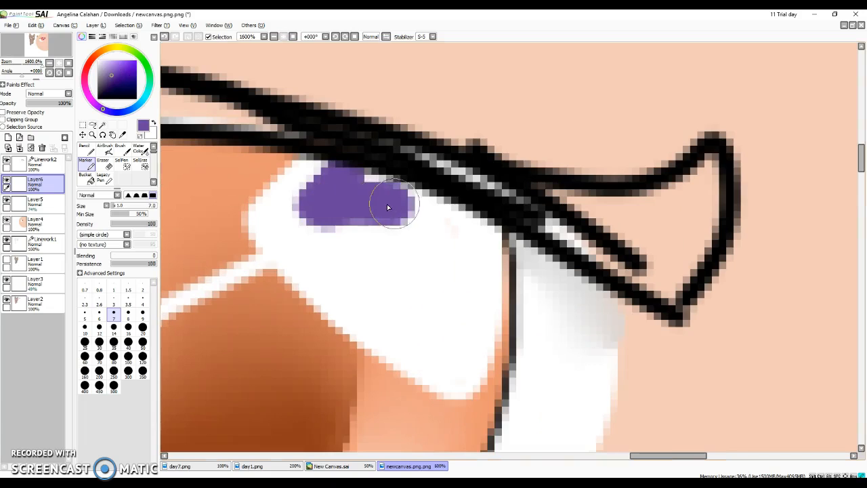
Fill the reflection with blended purple and lower its layer opacity to about 45%.
drag(387, 206, 345, 209)
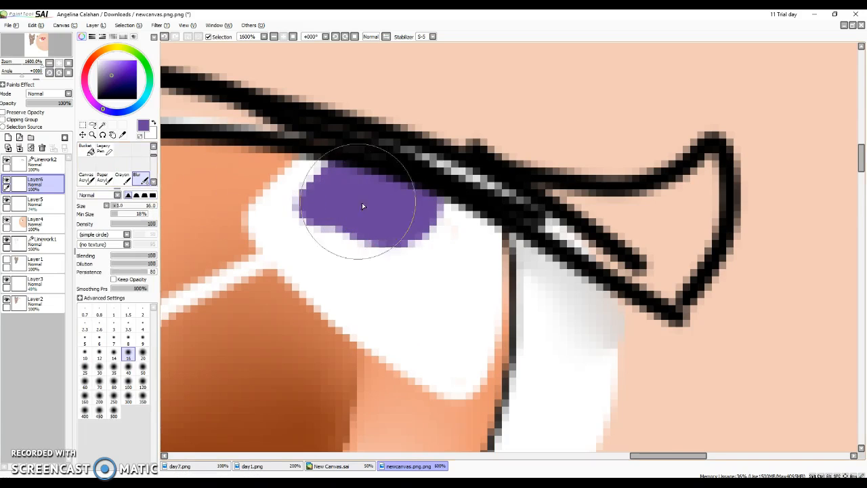
drag(372, 203, 366, 214)
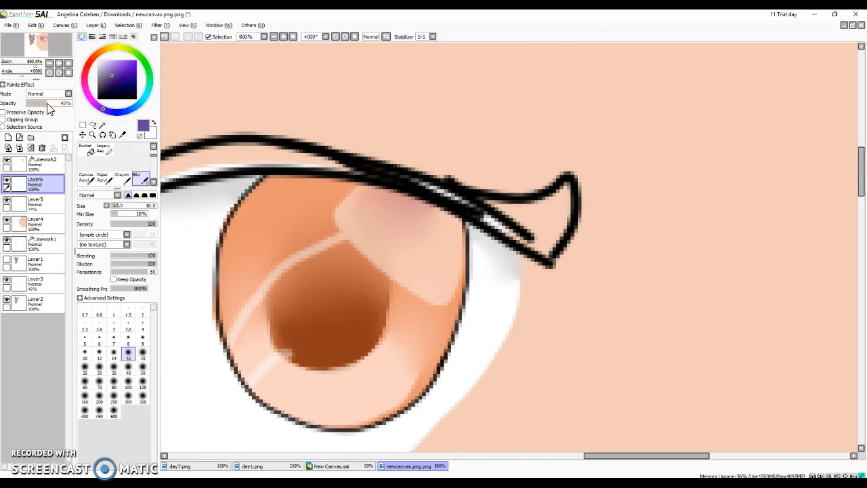
drag(52, 103, 43, 103)
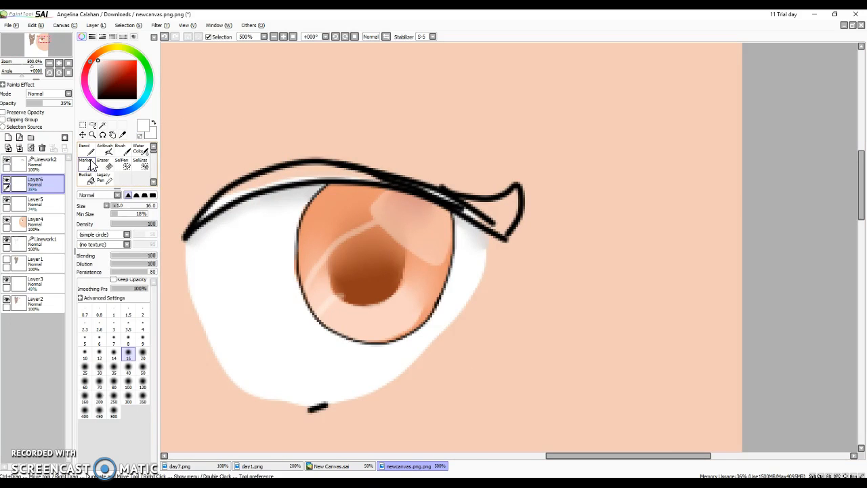
Fill in a solid bright white glint near the upper right edge of the iris.
scroll(up, 3)
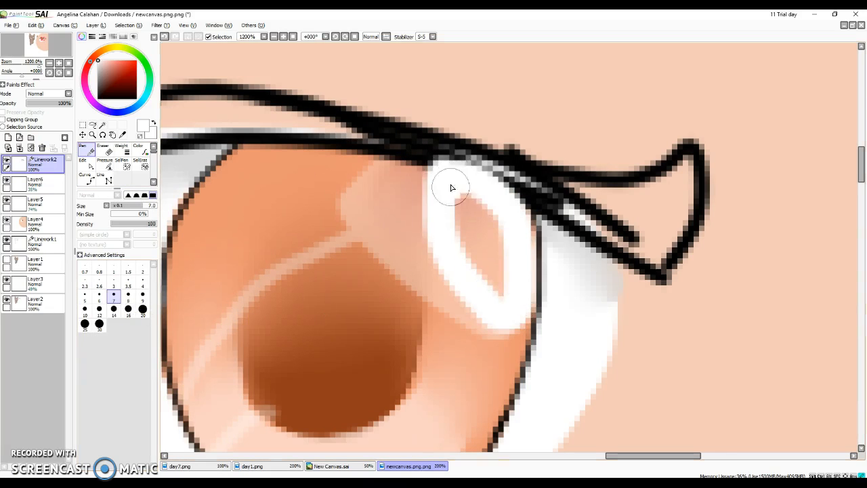
drag(449, 187, 512, 233)
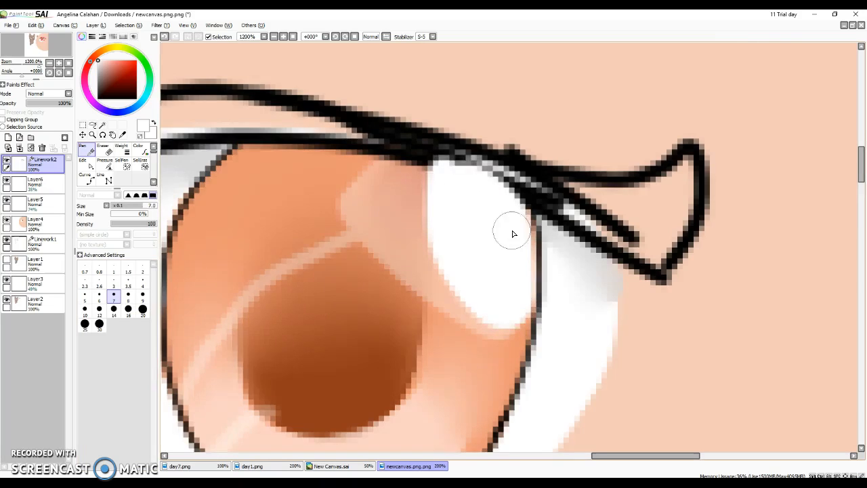